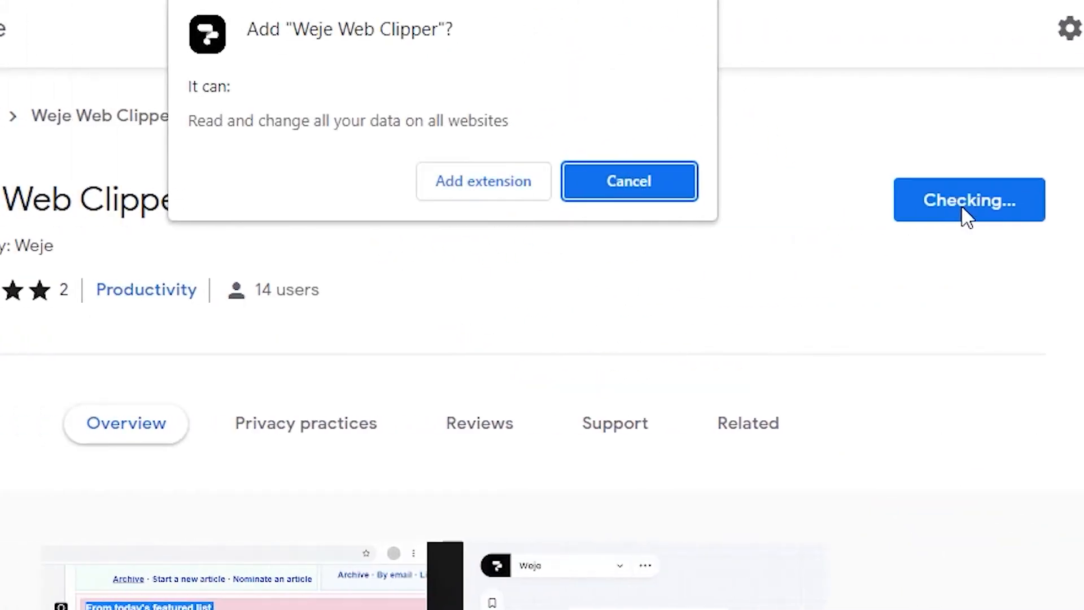
Confirm adding the Weje Web Clipper extension to Chrome
left_click(483, 181)
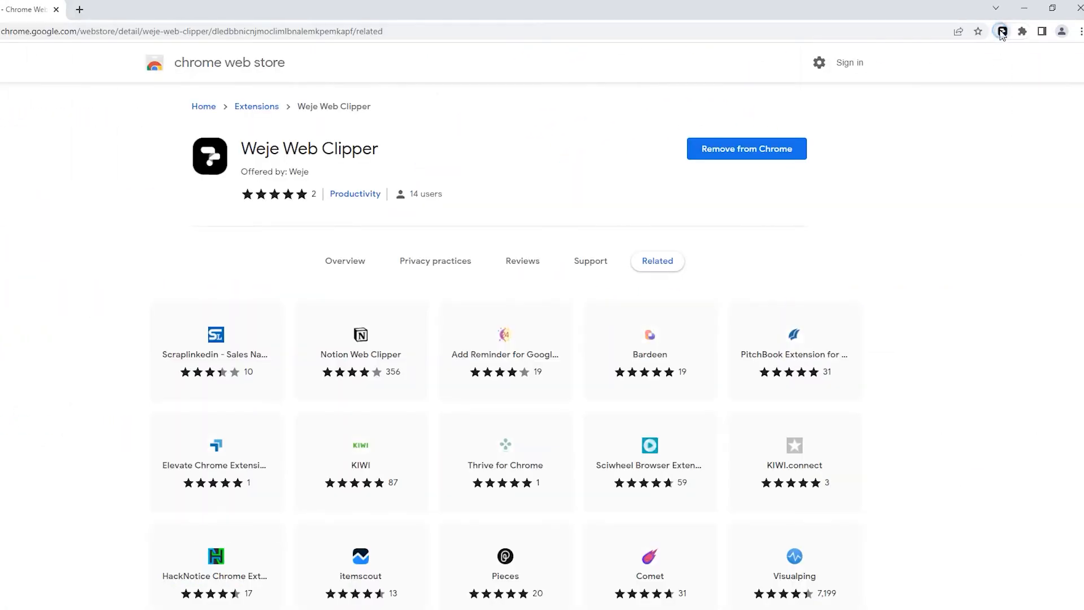
Select the blog's numbered steps and bring up the right-click menu on the selection
left_click(1002, 31)
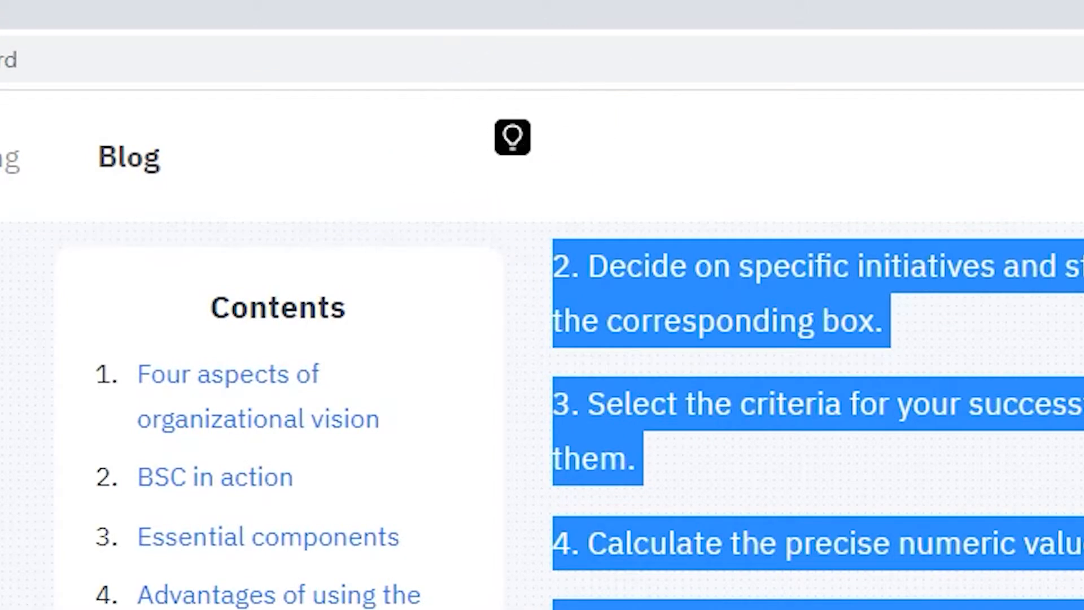
scroll("down", 3)
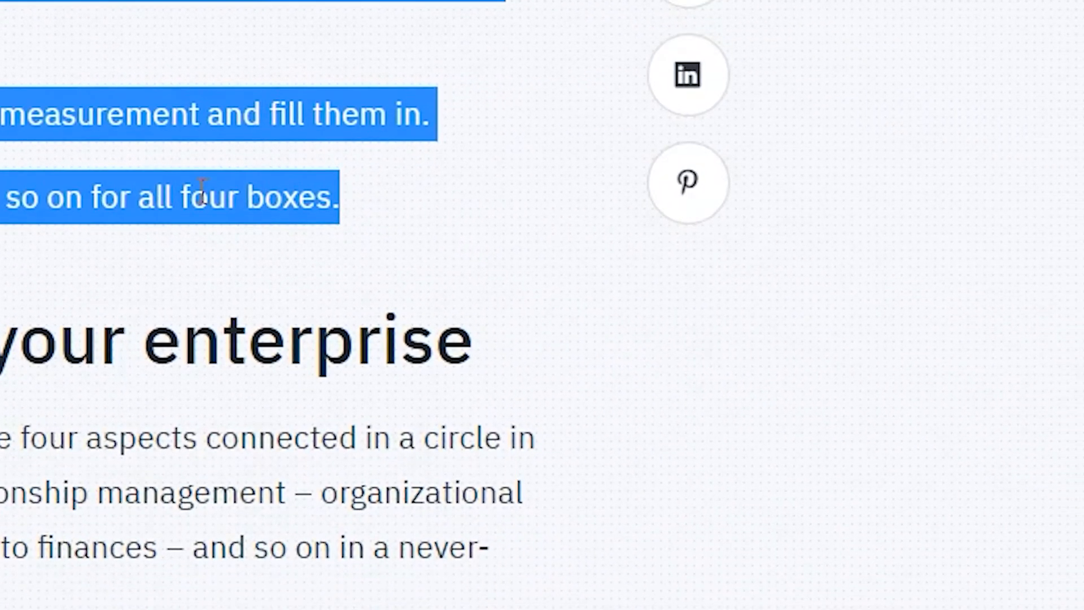
right_click(200, 197)
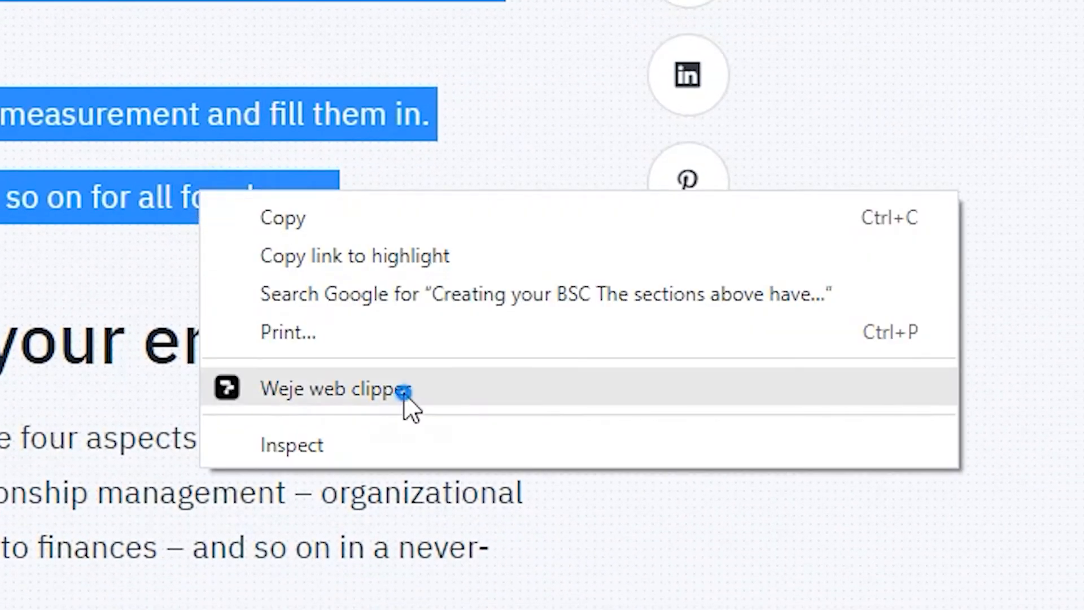
Clip the selected text with Weje web clipper and show the My ideas web clippings list
left_click(333, 388)
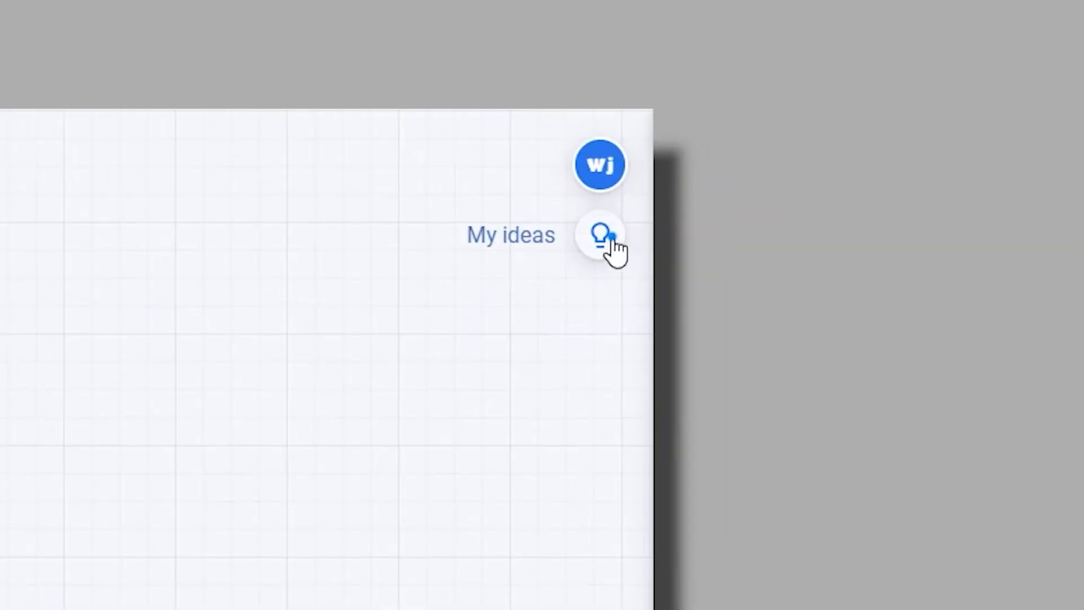
left_click(599, 235)
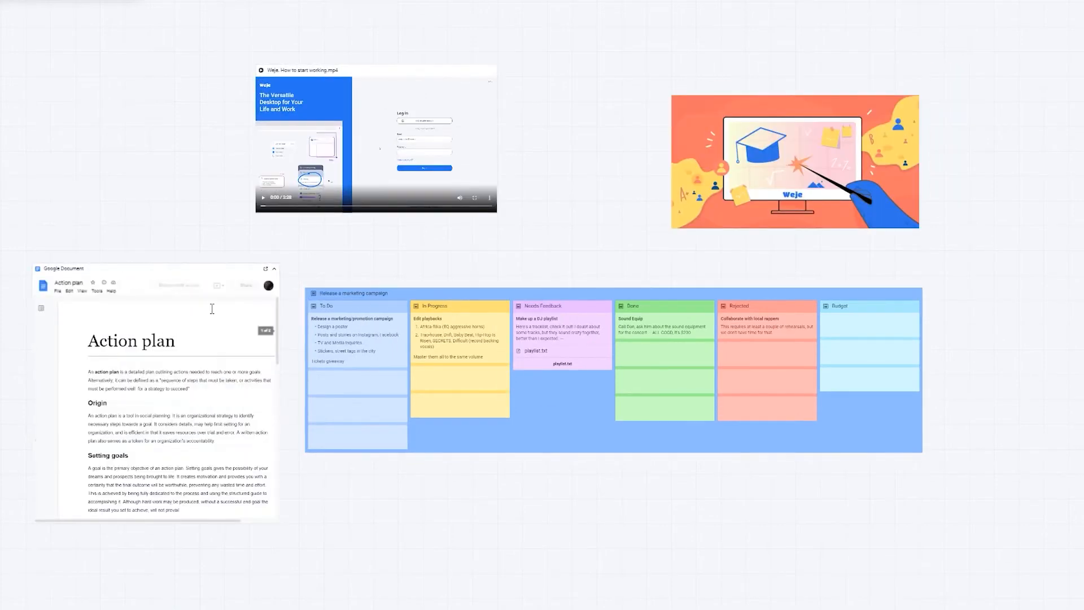
left_click(434, 131)
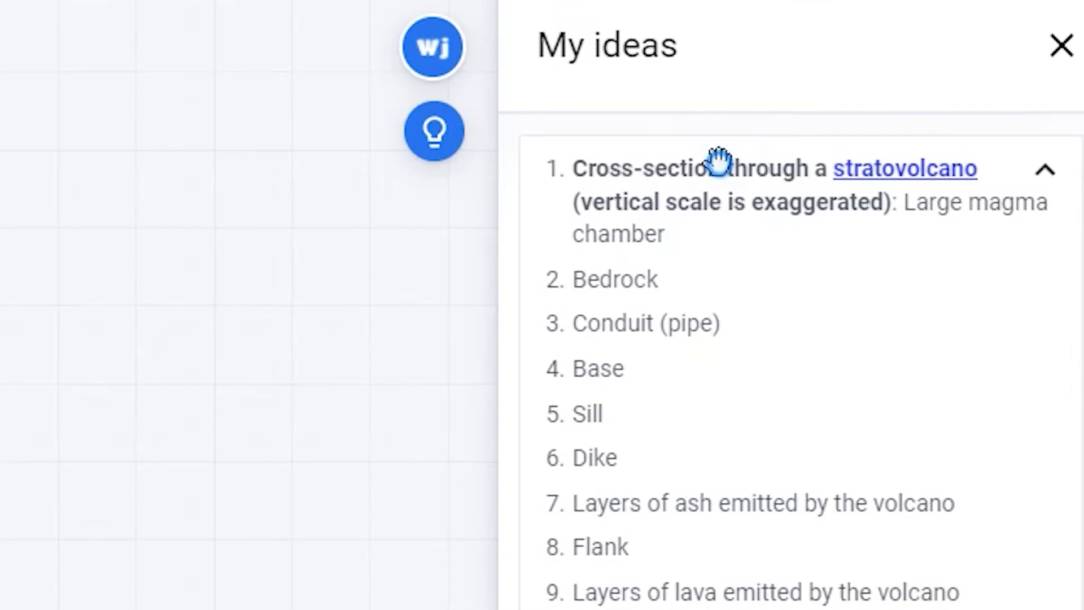